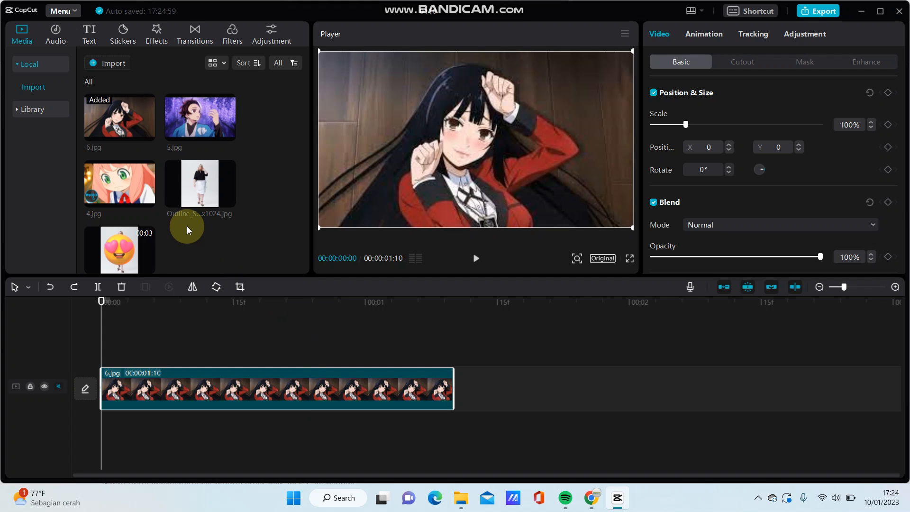
Select the photo clip and add a Position & Size keyframe at its first frame.
left_click(163, 378)
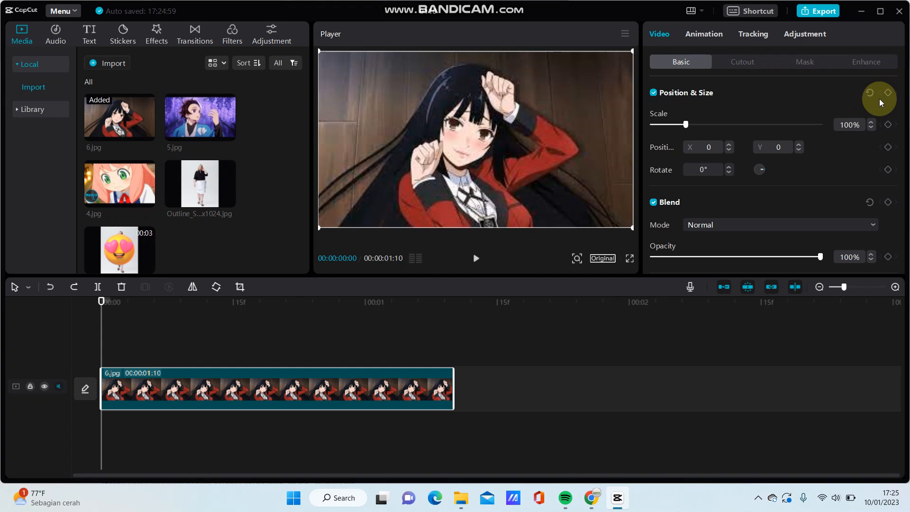
mouse_move(888, 93)
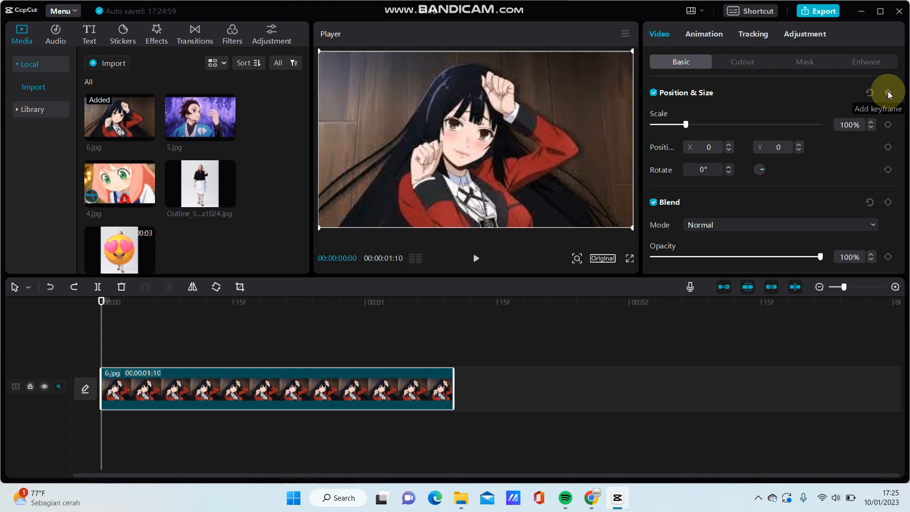
left_click(887, 93)
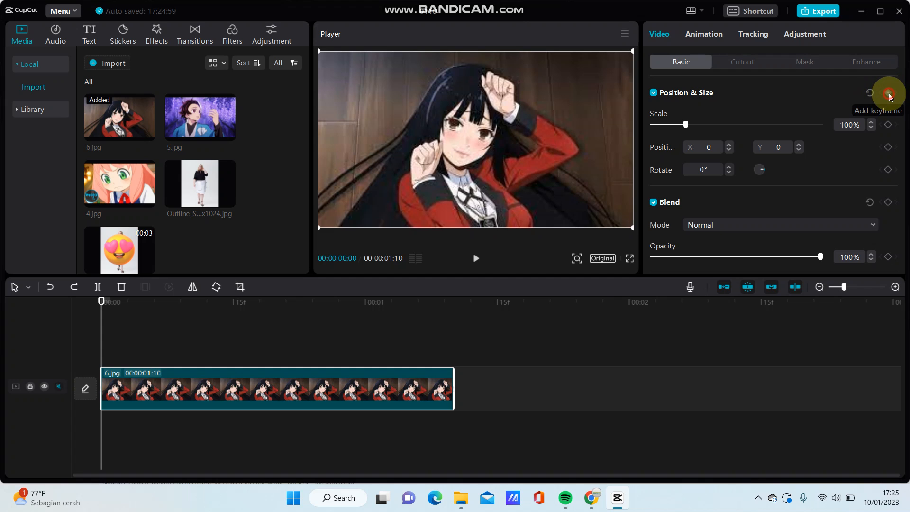
left_click(888, 93)
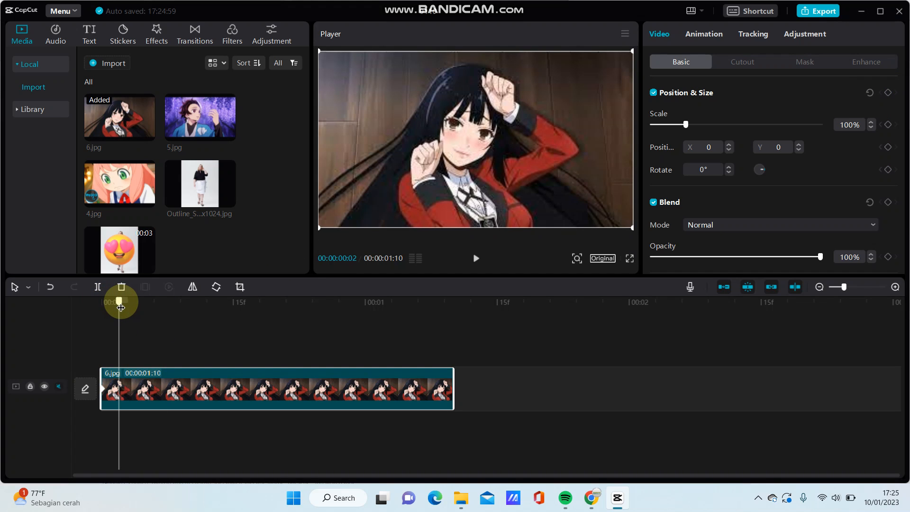
Add early rotation keyframes turning the photo to 20° and then 40°.
left_click_drag(119, 302, 127, 302)
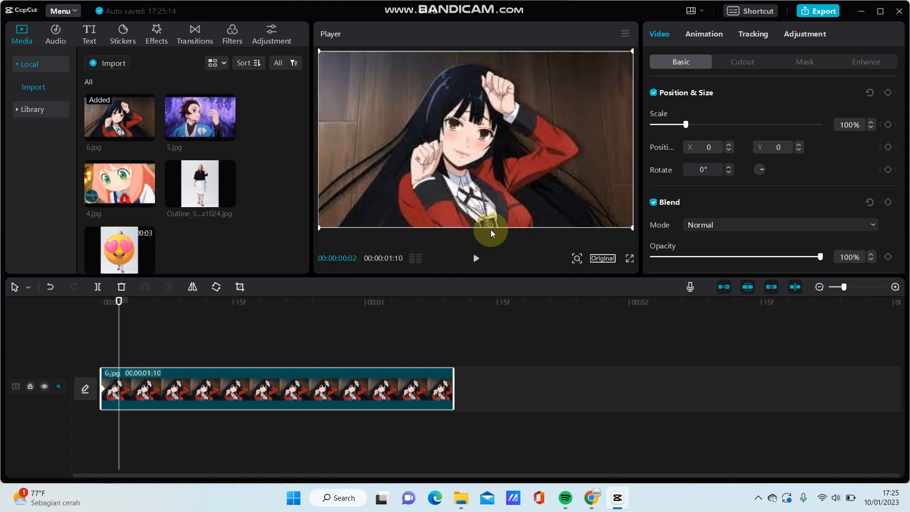
mouse_move(720, 174)
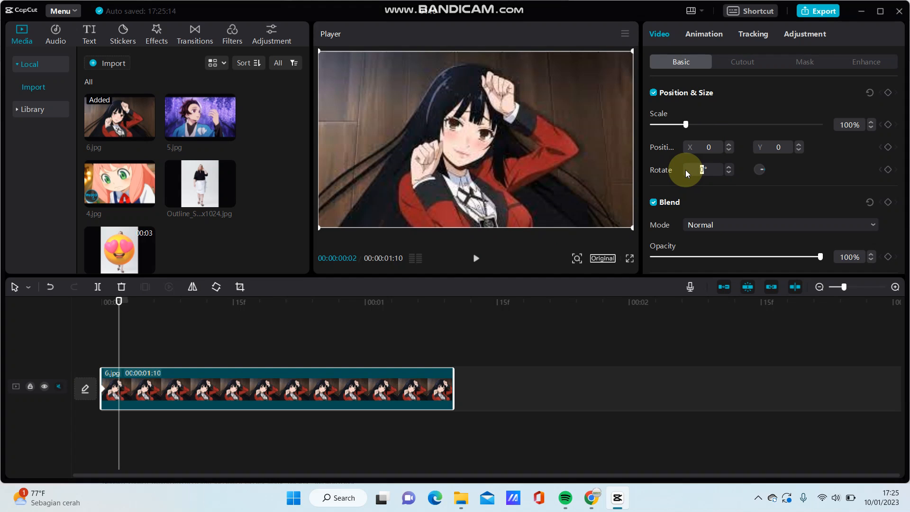
type("20")
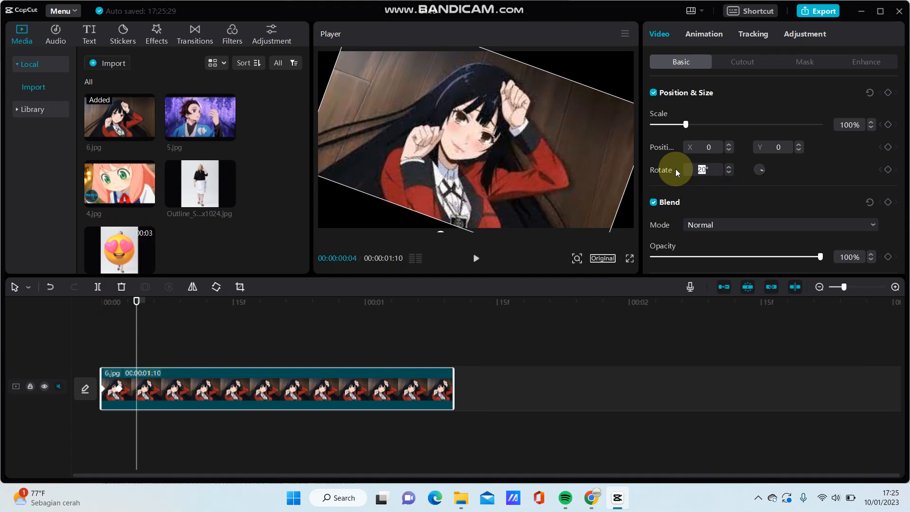
type("40")
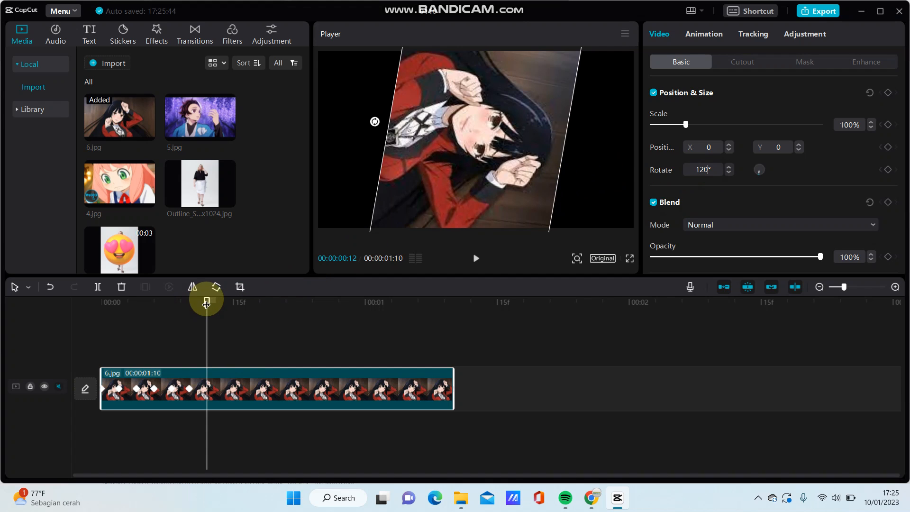
Add a 140° rotation keyframe at frame 14, then trim the clip at frame 18.
left_click_drag(206, 301, 224, 300)
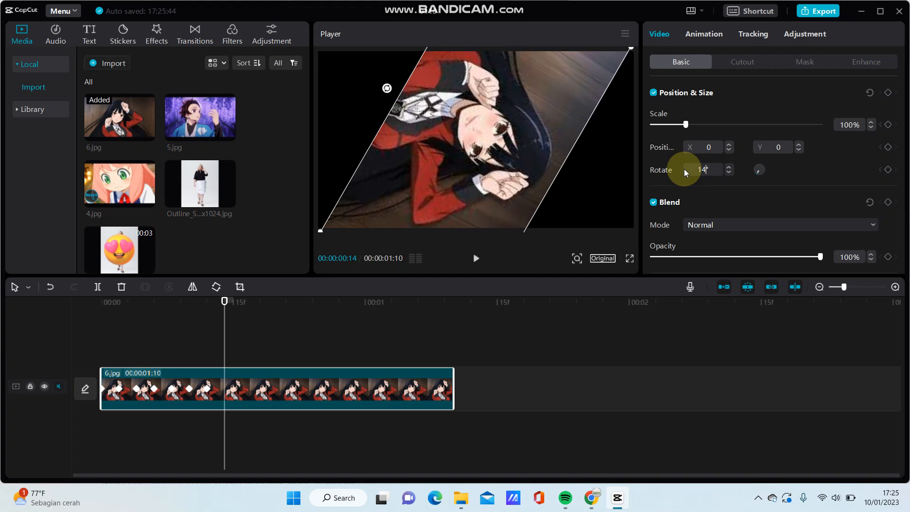
type("140")
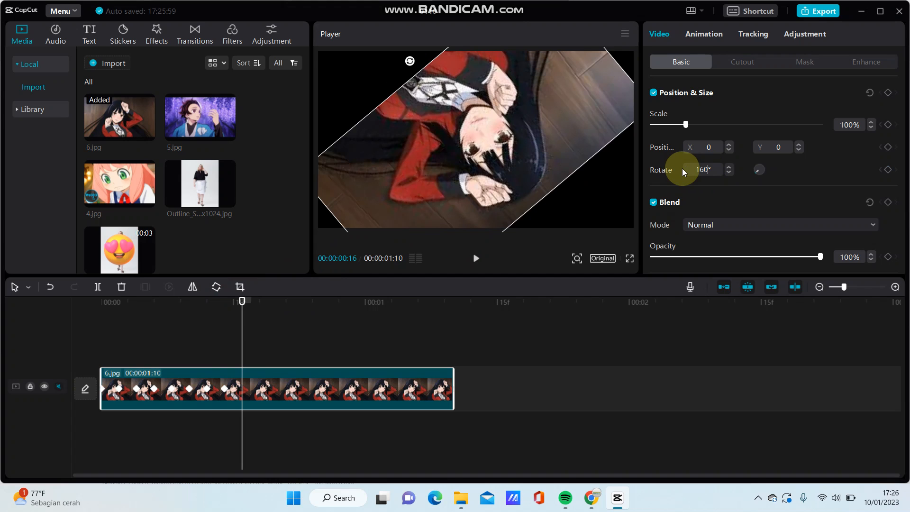
left_click_drag(242, 301, 259, 301)
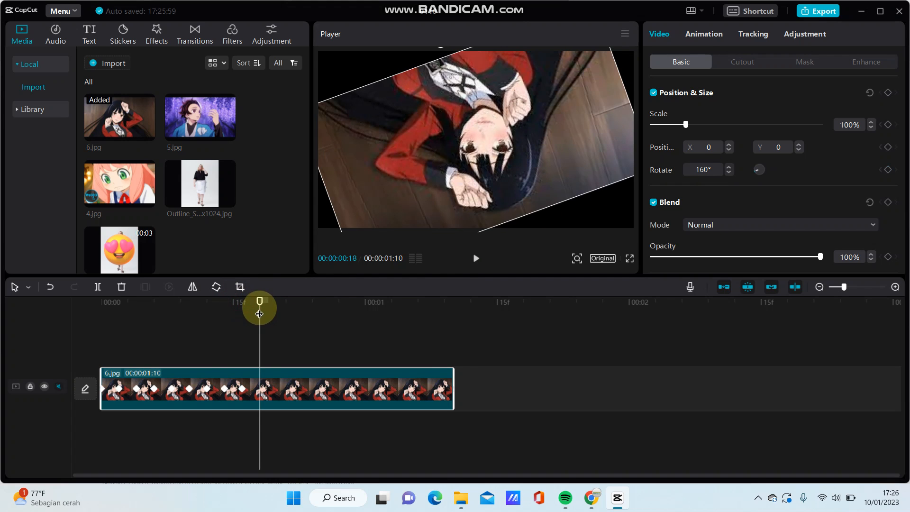
left_click_drag(453, 388, 277, 389)
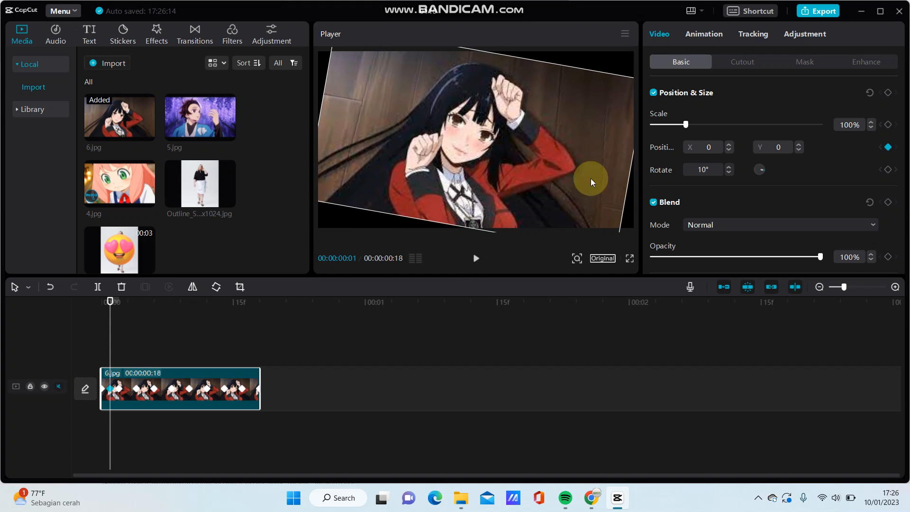
Move the playhead back to an early frame of the 18-frame clip.
left_click_drag(686, 124, 707, 125)
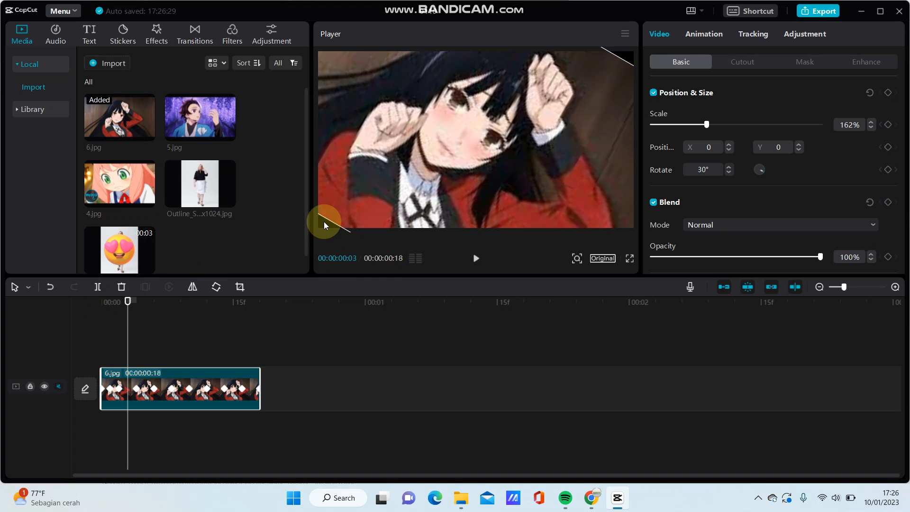
Scale the photo up at later frames (162%, 183%, 214%) and play the animation.
left_click_drag(707, 124, 711, 124)
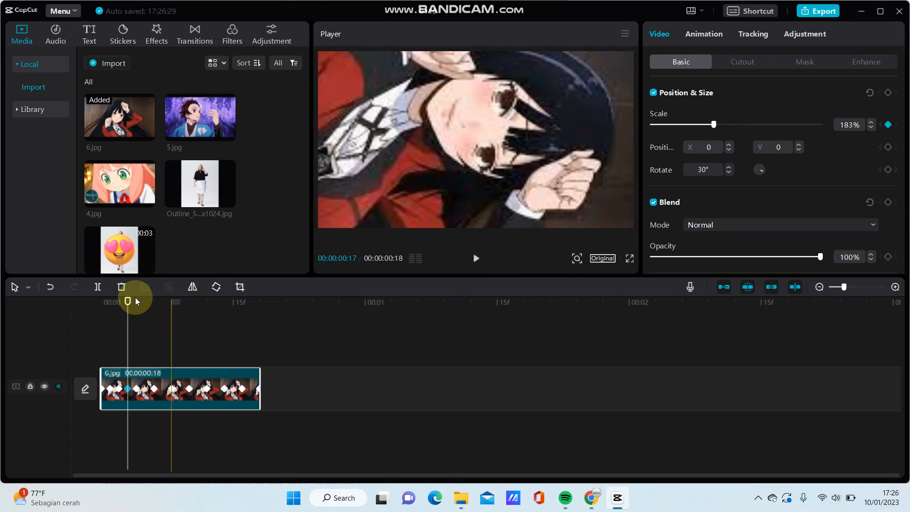
left_click_drag(127, 302, 145, 302)
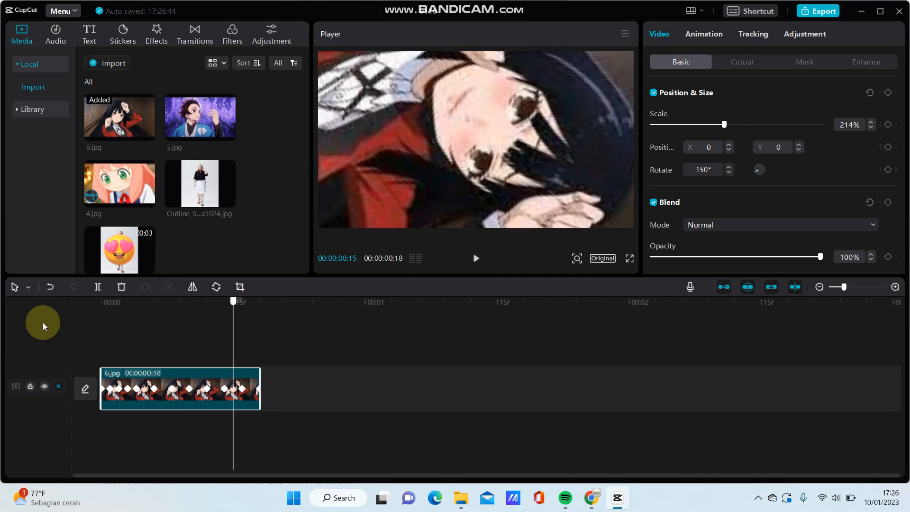
left_click(475, 258)
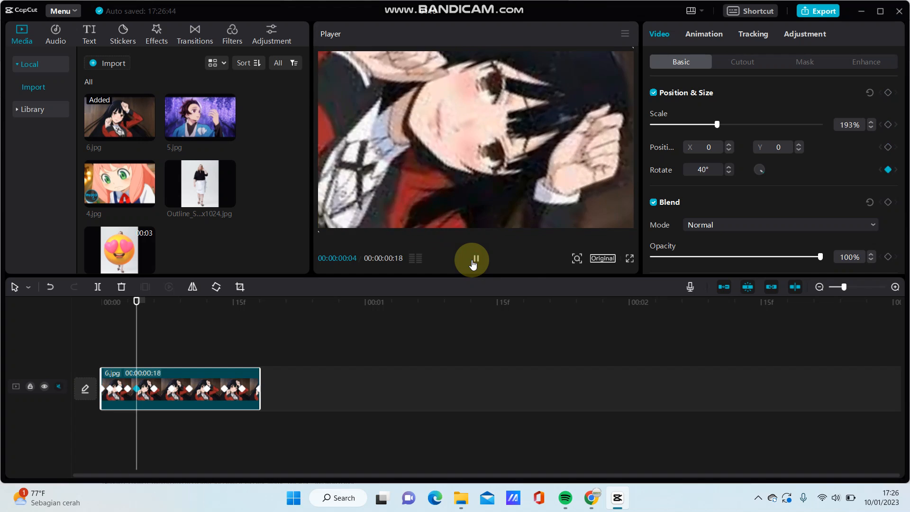